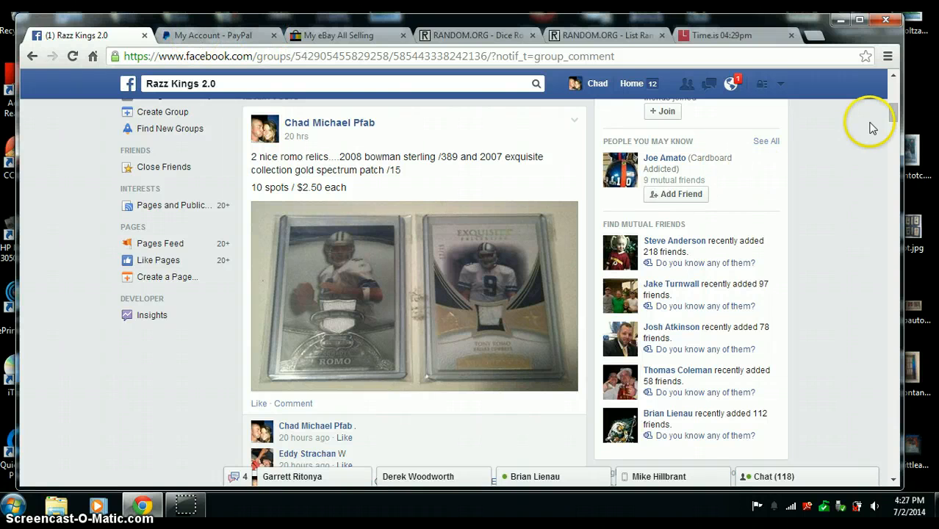
Start a LIVE comment under the group's spot-list post and glance at the Time.is clock
scroll("down", 3)
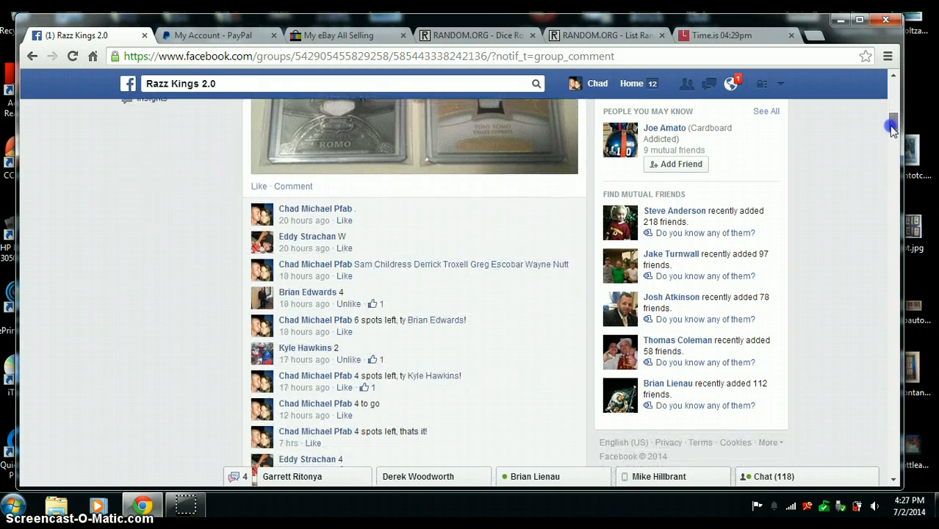
scroll("down", 3)
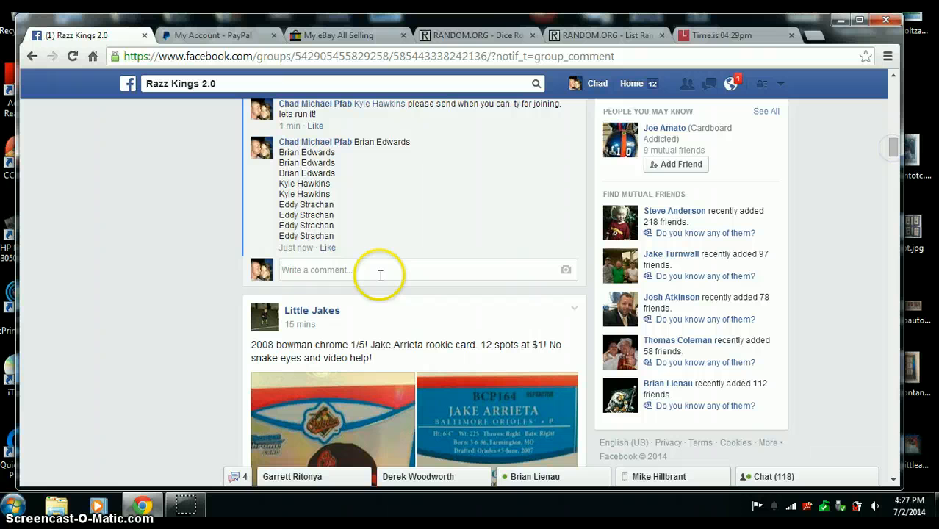
type("Li")
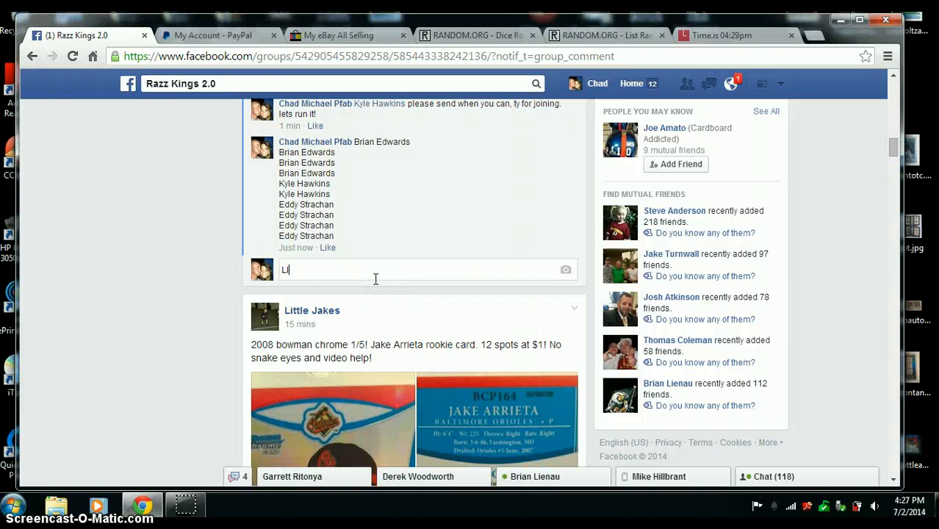
left_click(722, 35)
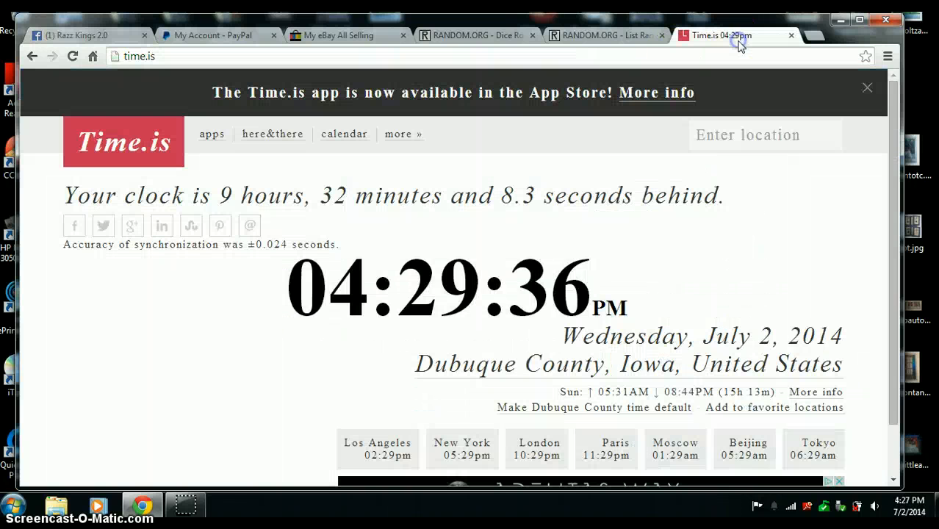
mouse_move(285, 18)
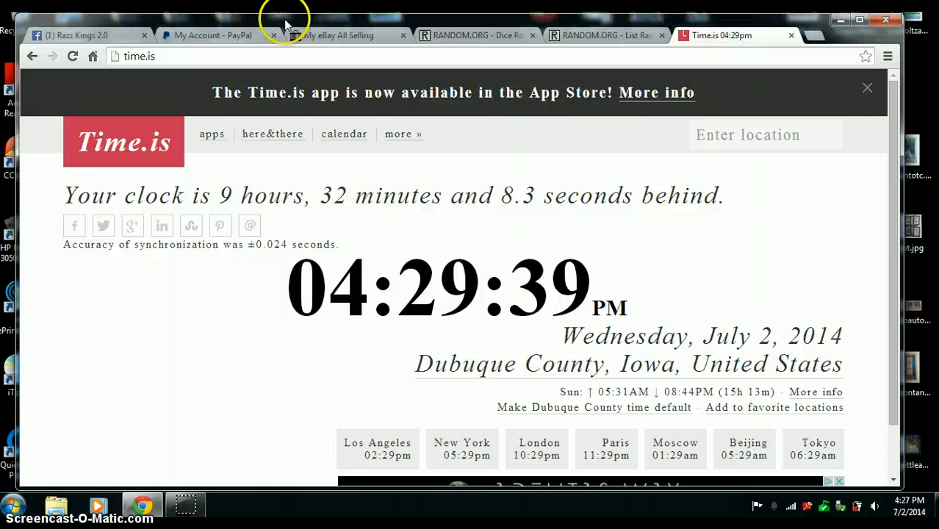
Post the LIVE comment on the group post, then recheck the current time
left_click(74, 35)
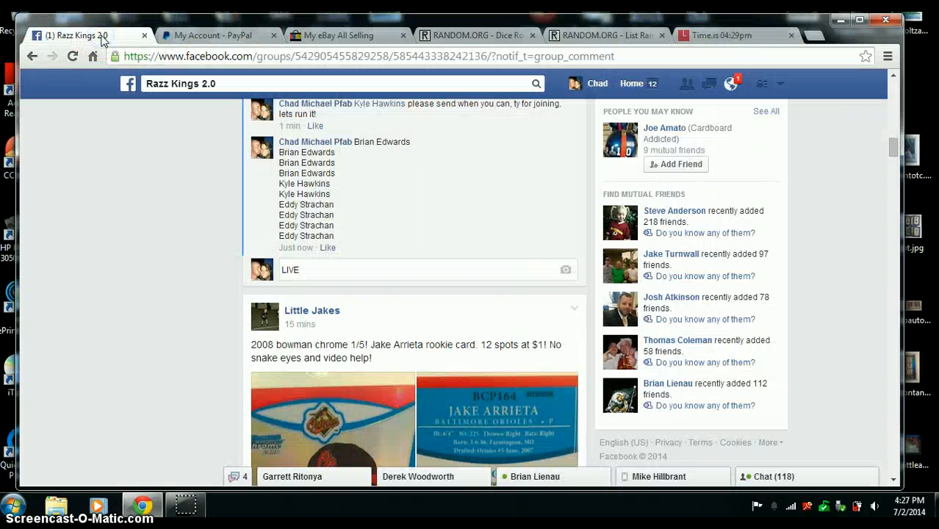
key("enter")
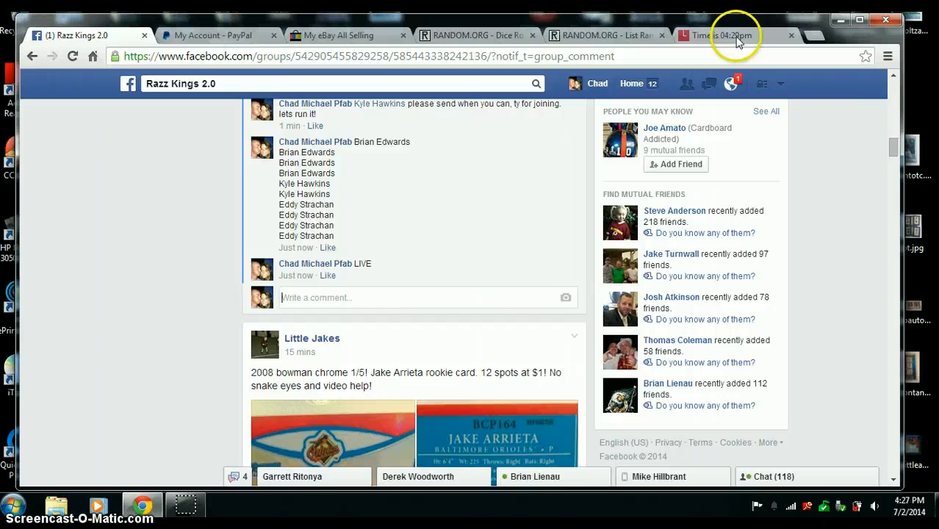
left_click(720, 35)
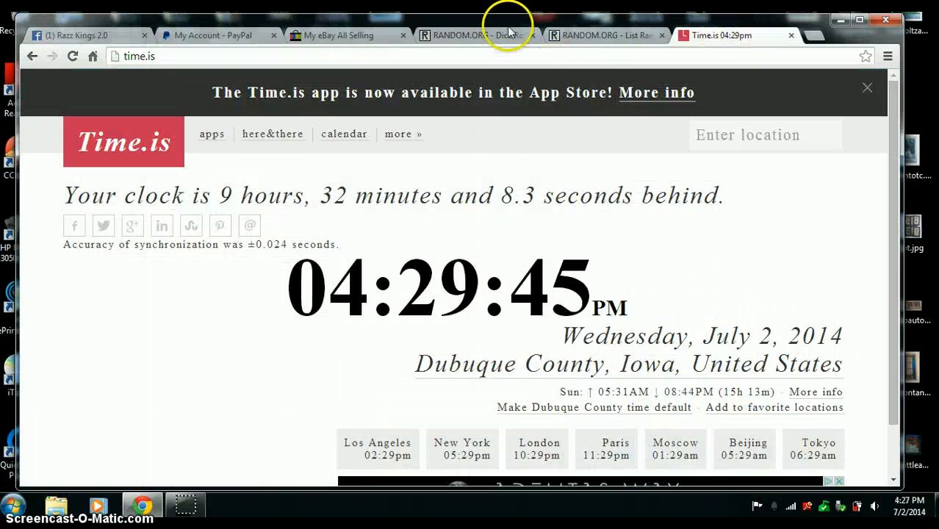
Roll two dice for a total of 12, then bring up the list randomizer with the names
left_click(477, 35)
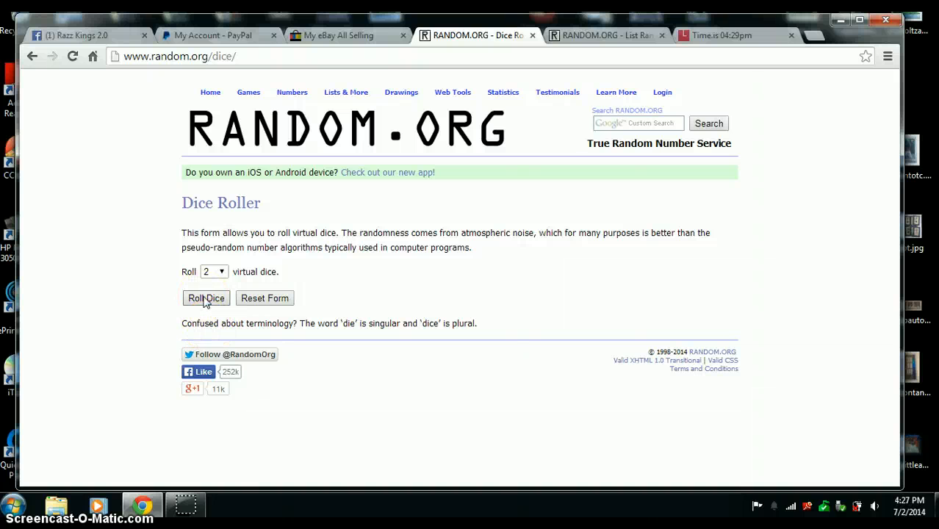
left_click(206, 297)
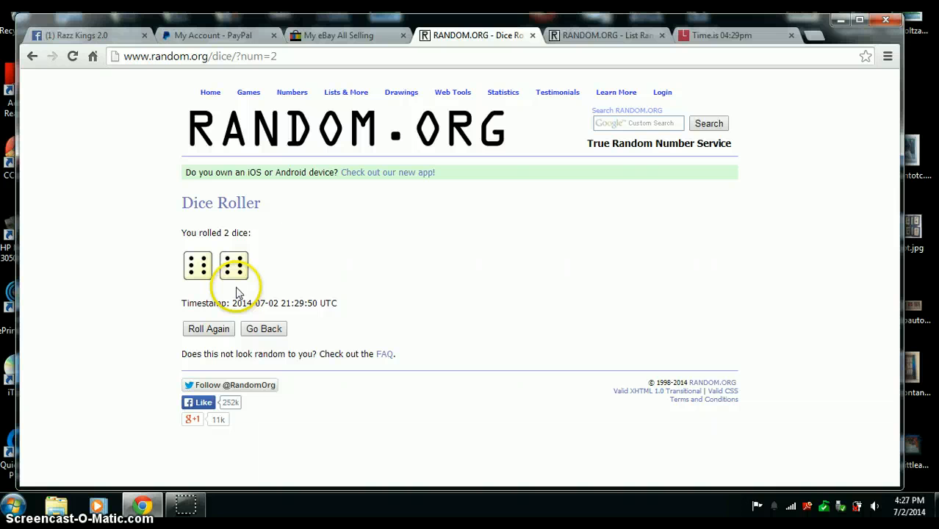
mouse_move(356, 250)
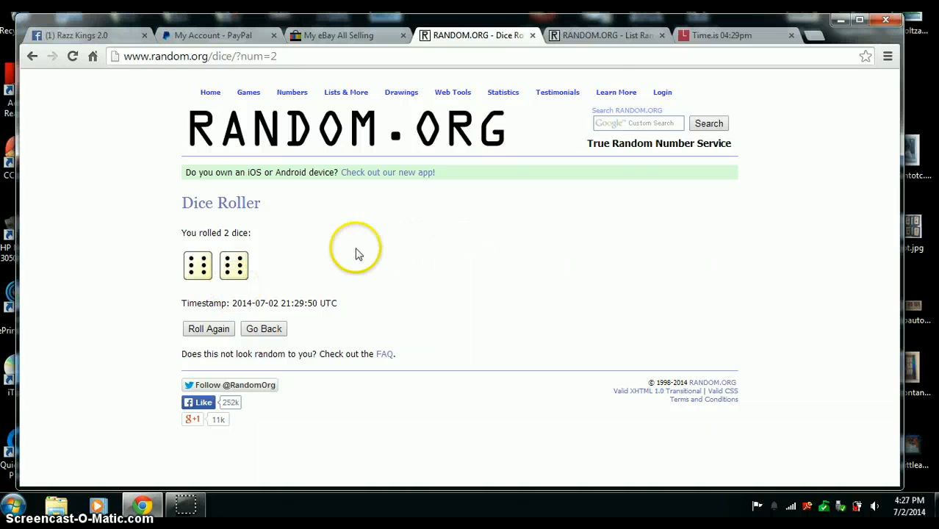
left_click(602, 35)
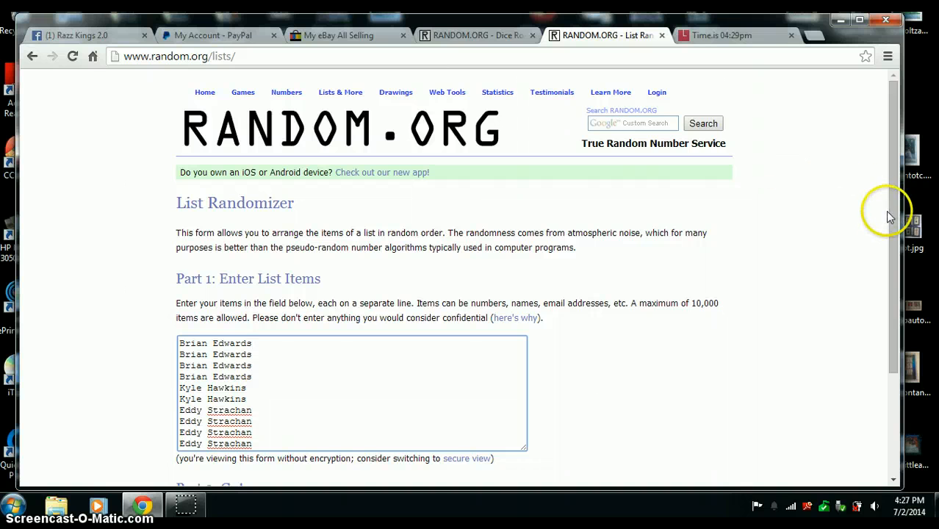
scroll("down", 3)
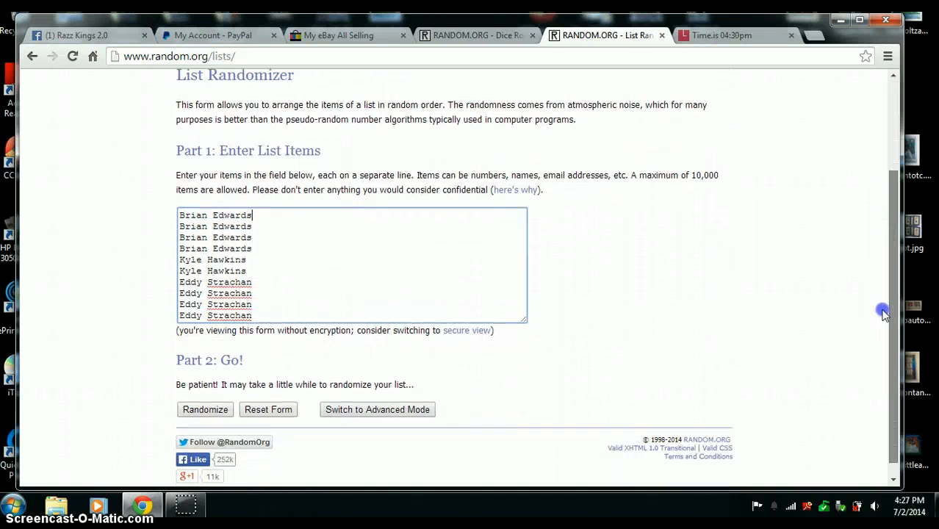
left_click(477, 35)
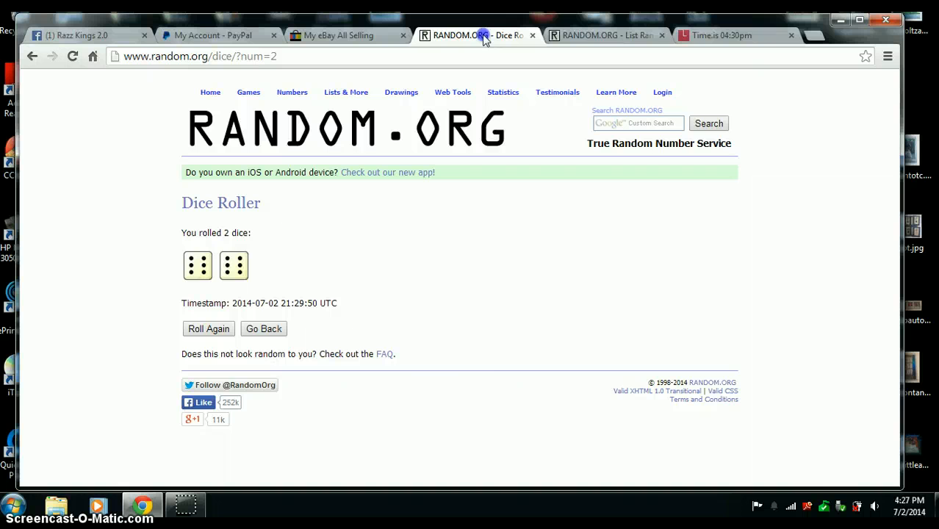
left_click(723, 35)
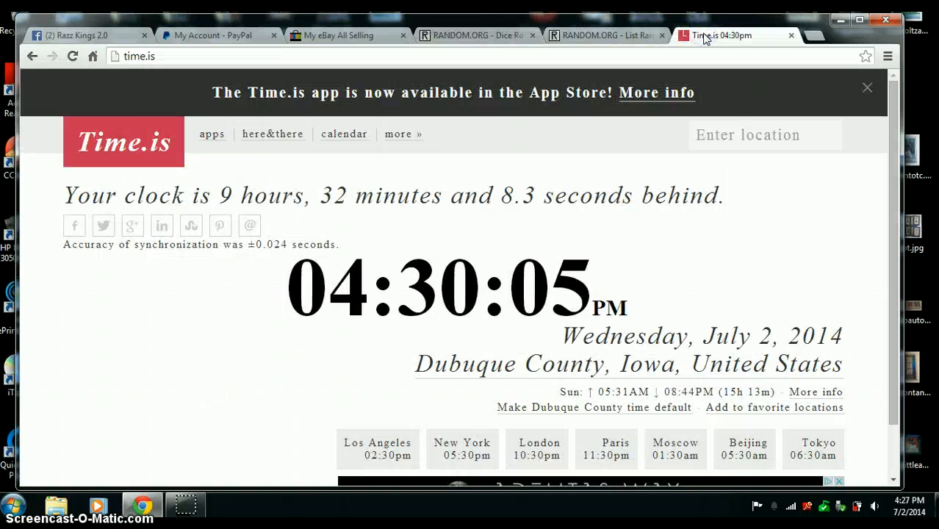
left_click(603, 35)
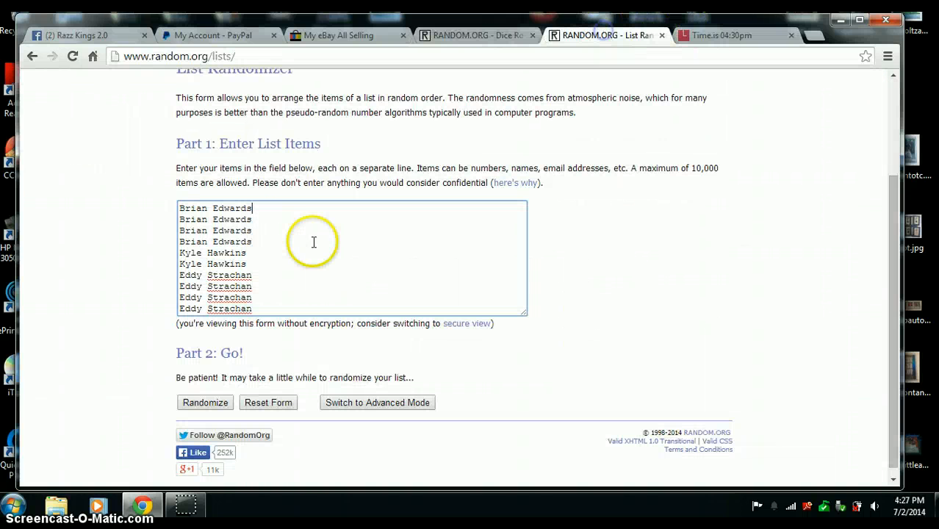
left_click(204, 402)
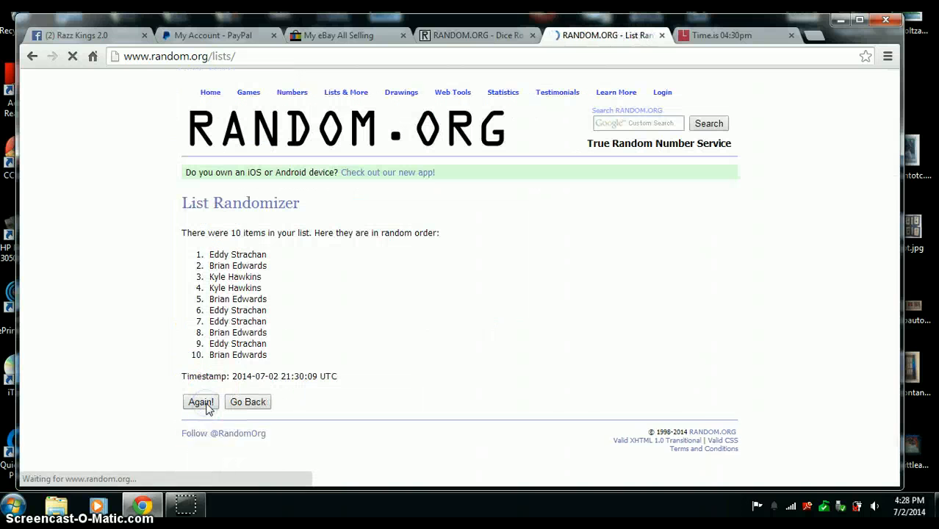
left_click(200, 403)
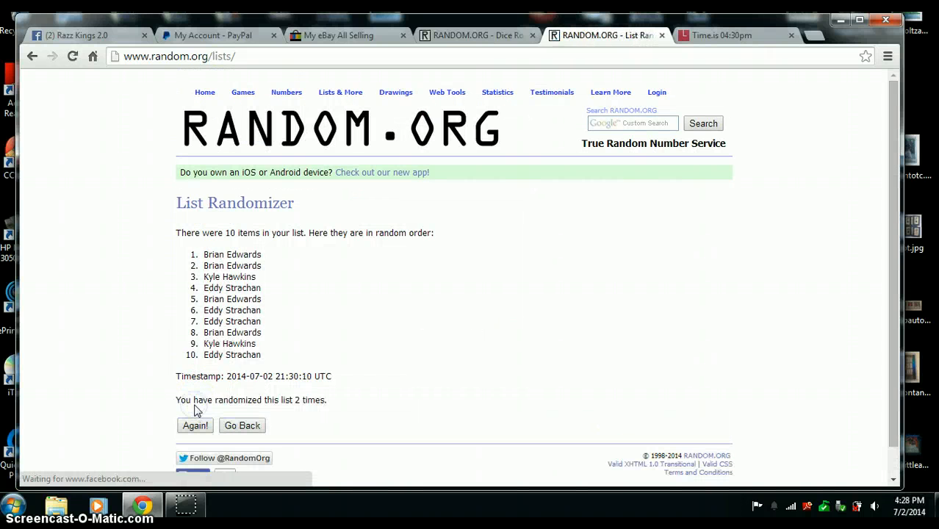
left_click(194, 426)
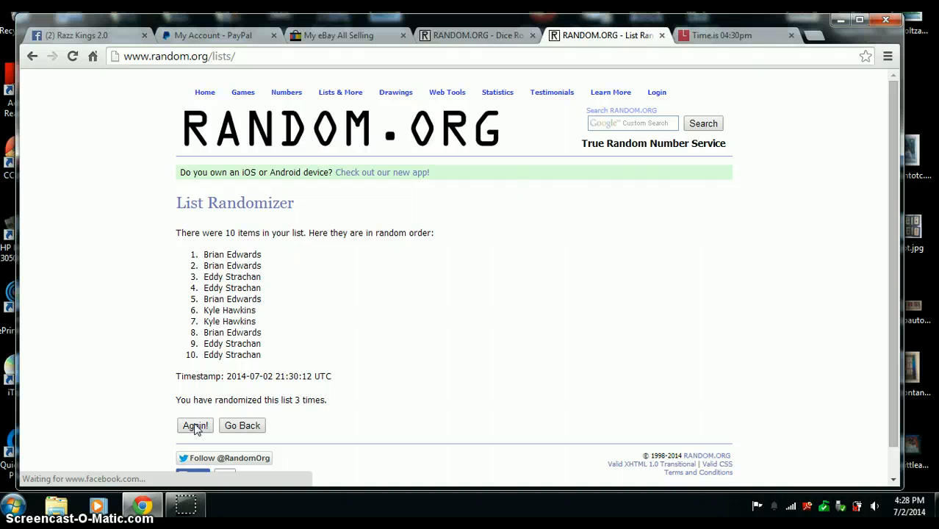
left_click(194, 425)
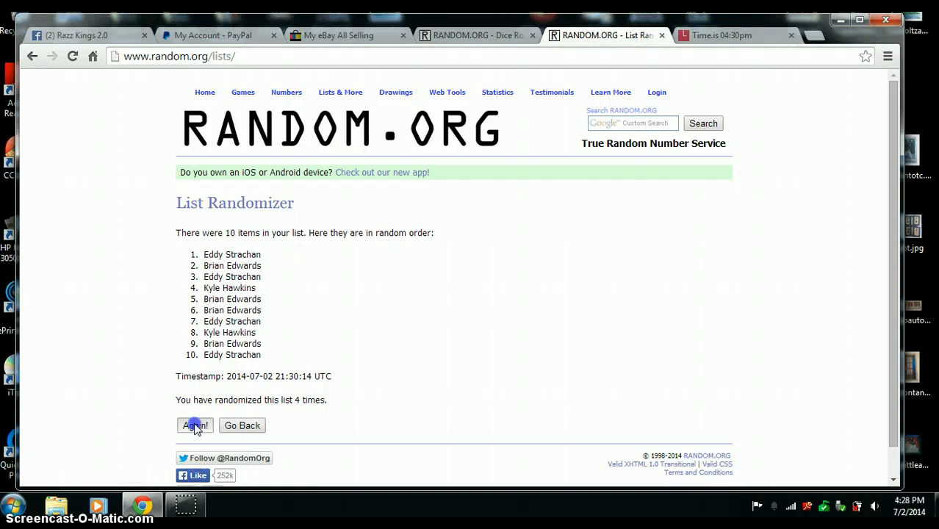
left_click(194, 427)
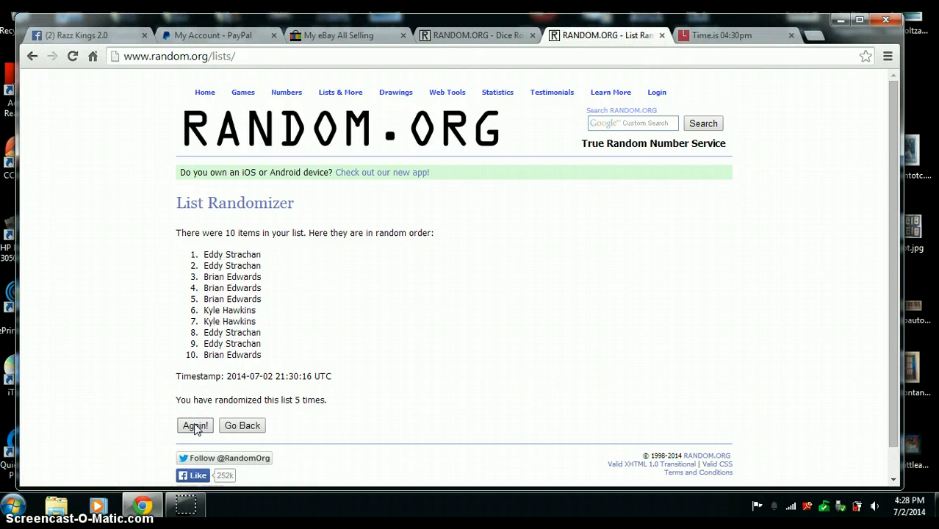
left_click(194, 427)
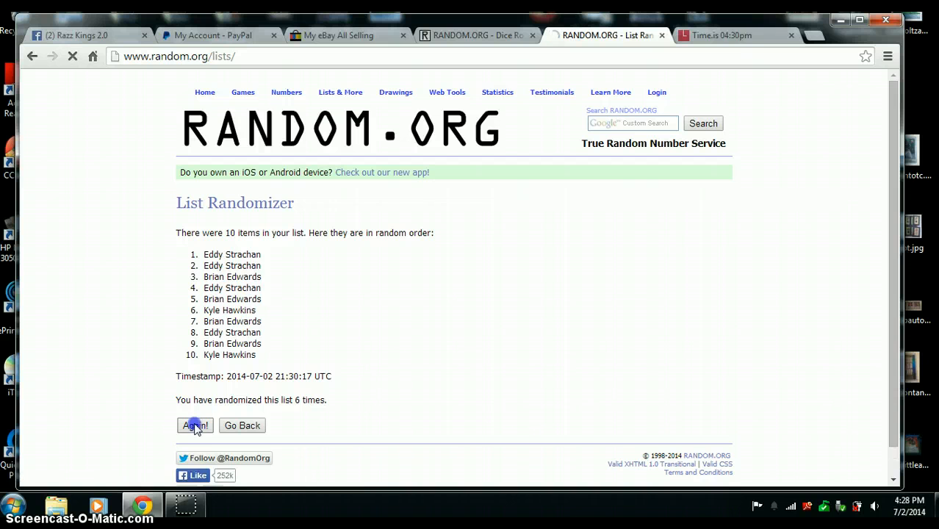
left_click(194, 426)
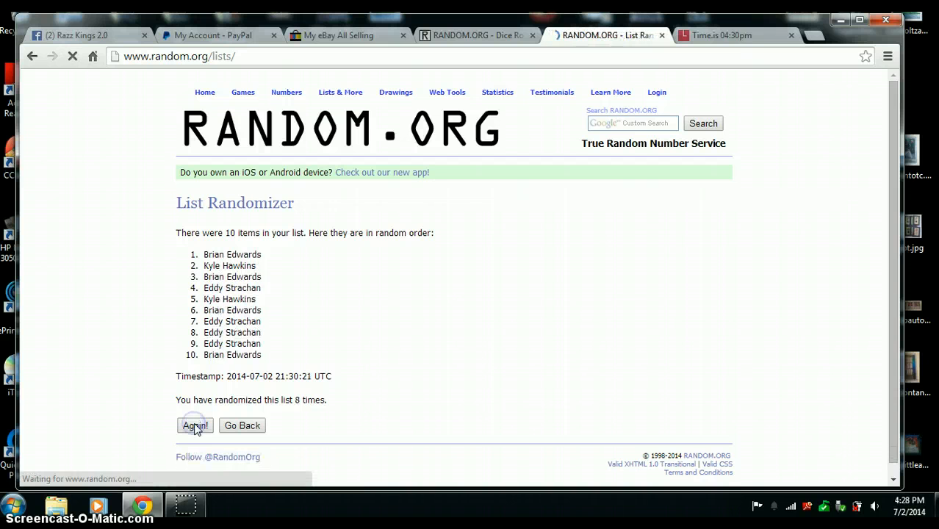
left_click(194, 426)
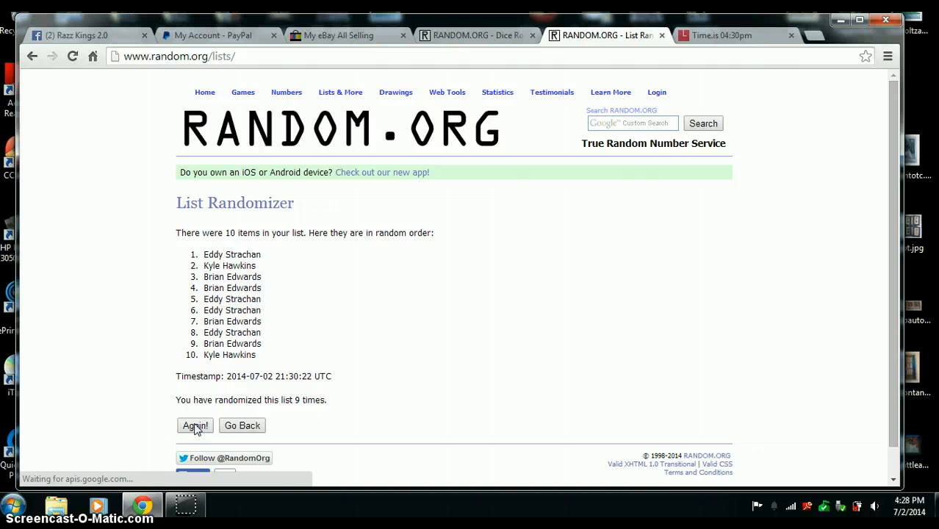
left_click(194, 426)
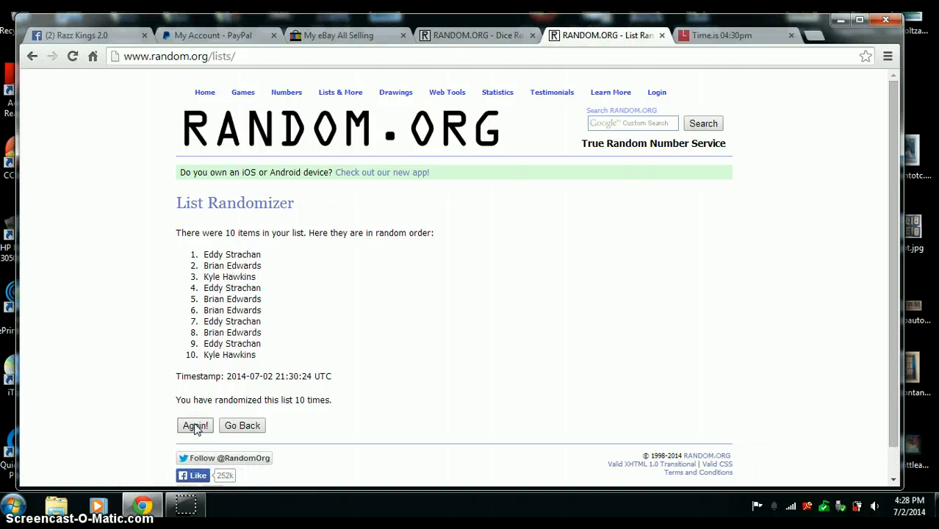
left_click(194, 426)
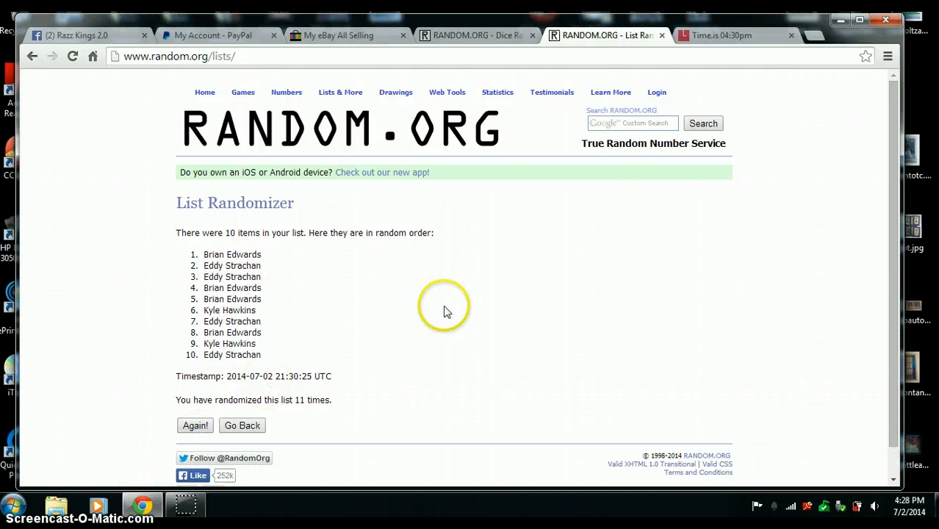
Recheck the dice total of 12 and the clock, then return to the shuffled list
left_click(476, 36)
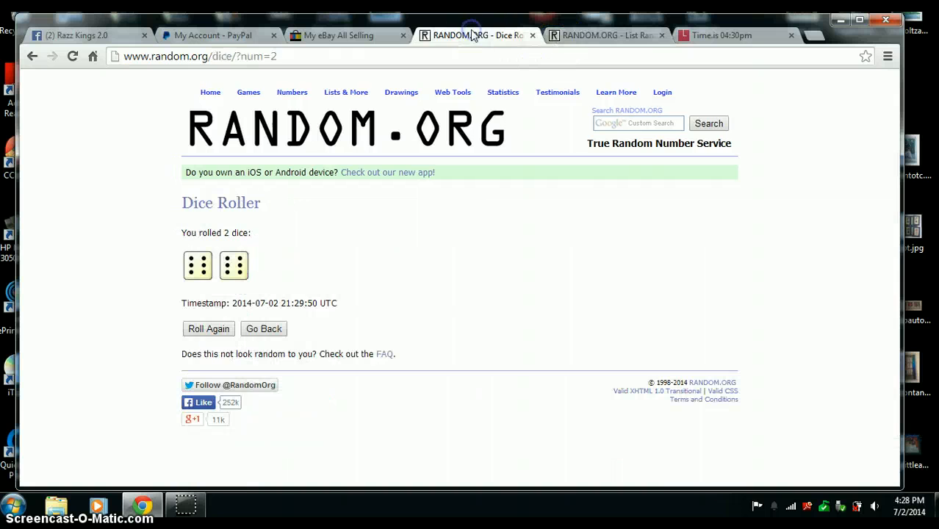
left_click(735, 36)
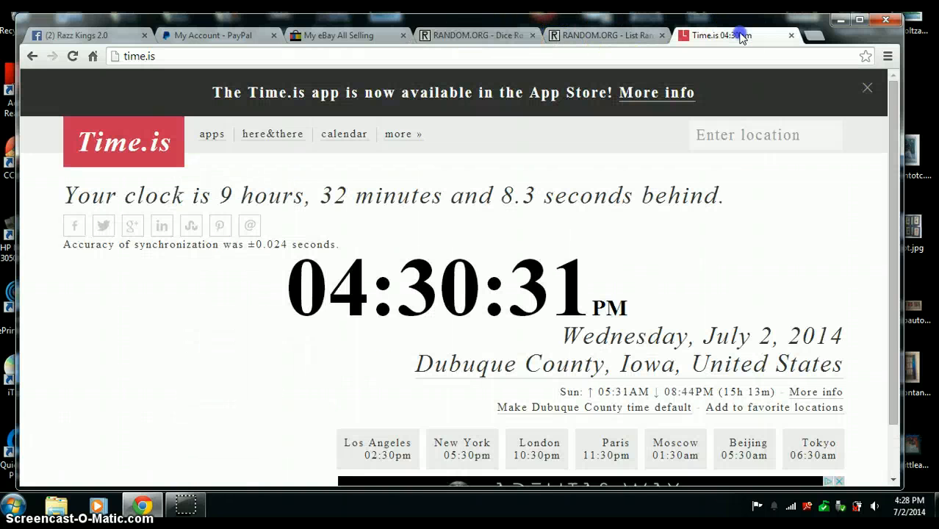
left_click(603, 35)
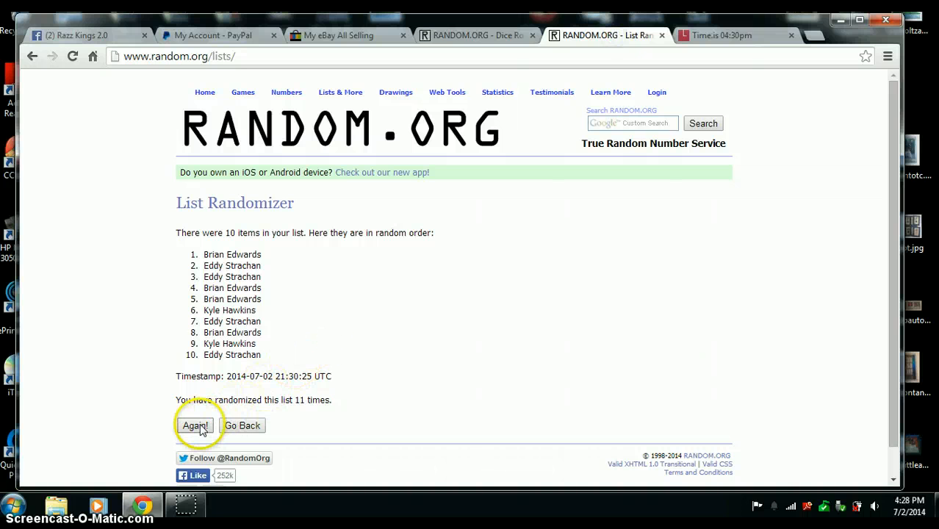
left_click(194, 426)
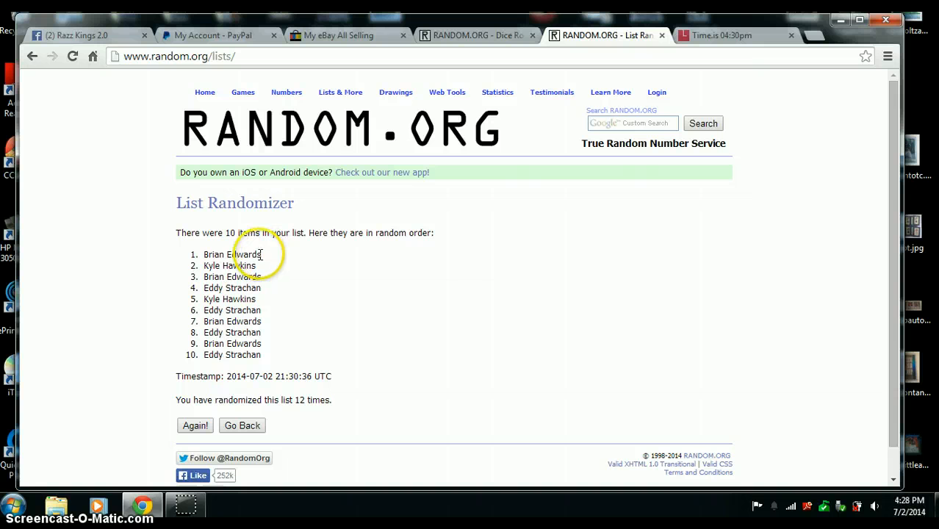
mouse_move(488, 169)
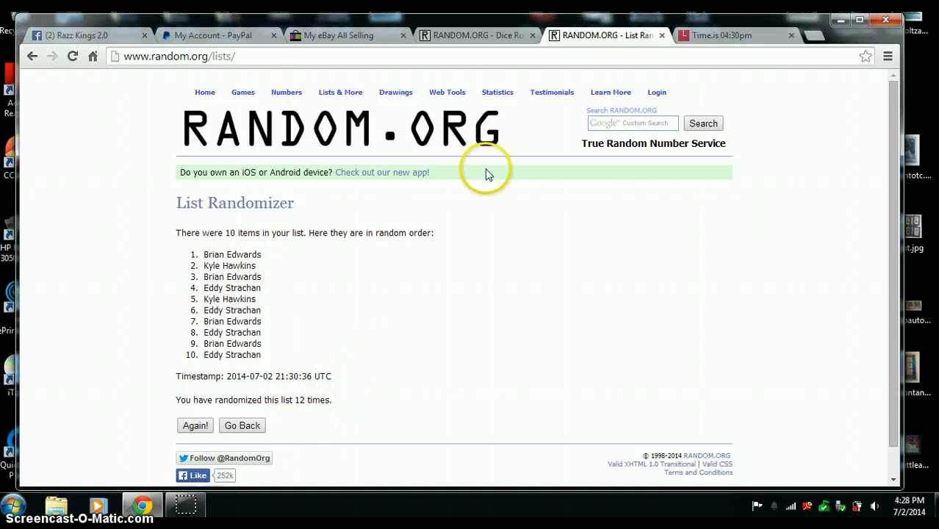